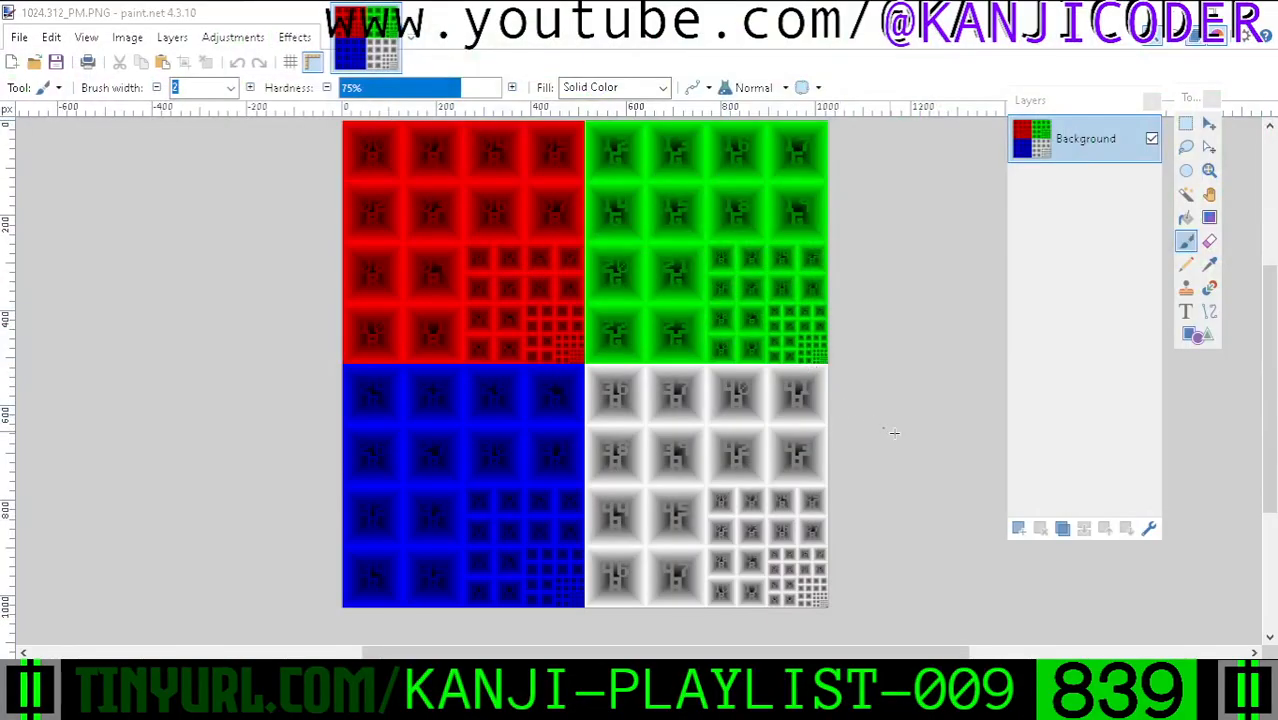
{"action": "mouse_move", "coordinate": [908, 468]}
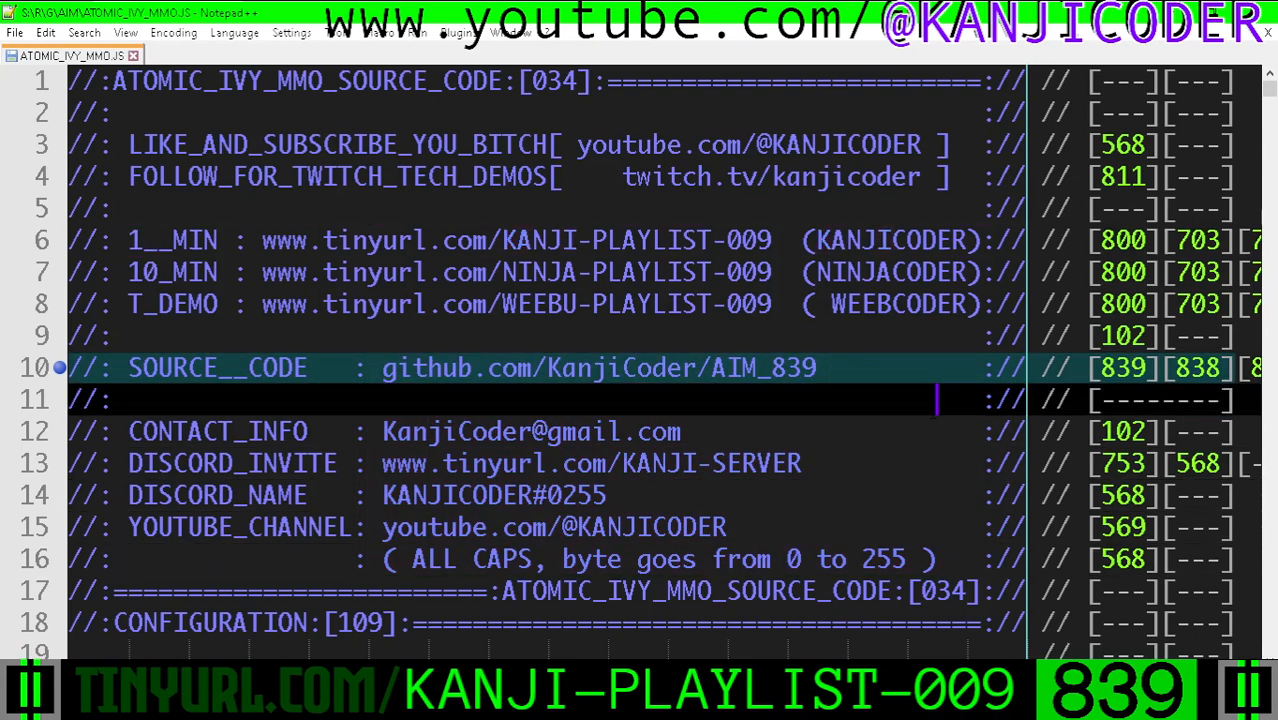
Step: Scroll to the __PNGSAVE__ section near line 27702 and highlight the anchor name and creation lines
{"action": "scroll", "scroll_direction": "down", "scroll_amount": 3}
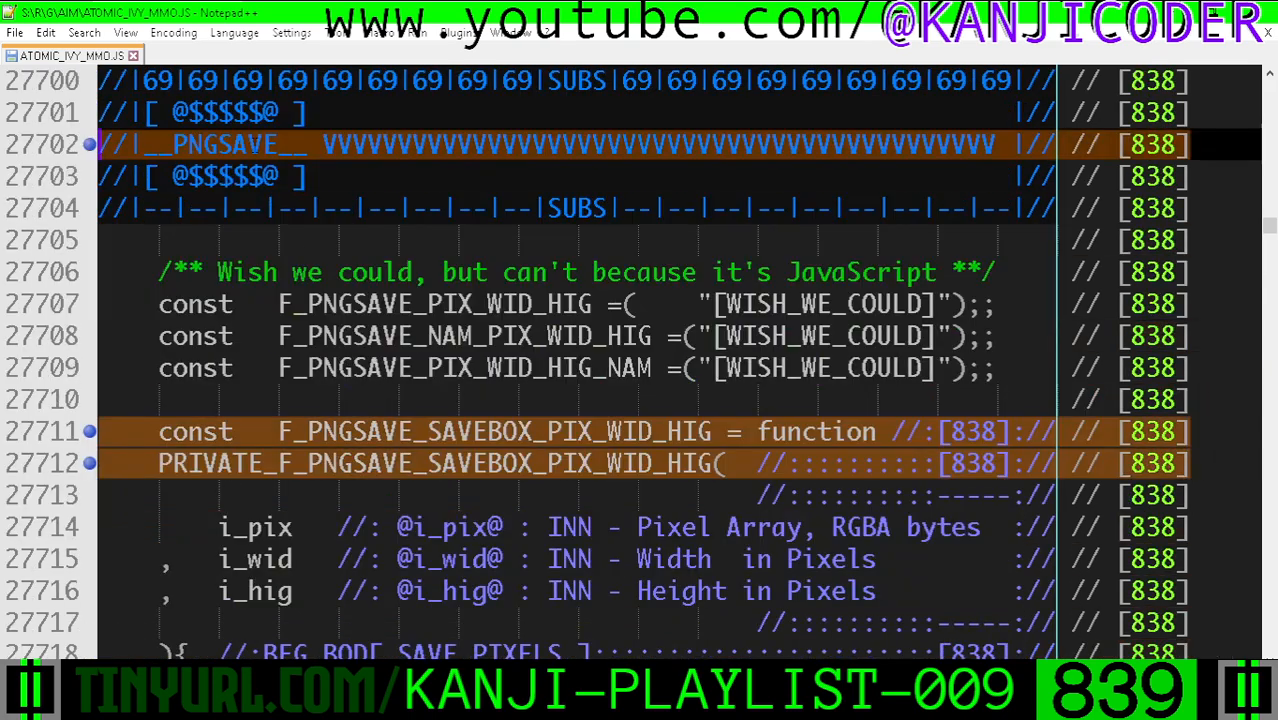
{"action": "scroll", "scroll_direction": "down", "scroll_amount": 3}
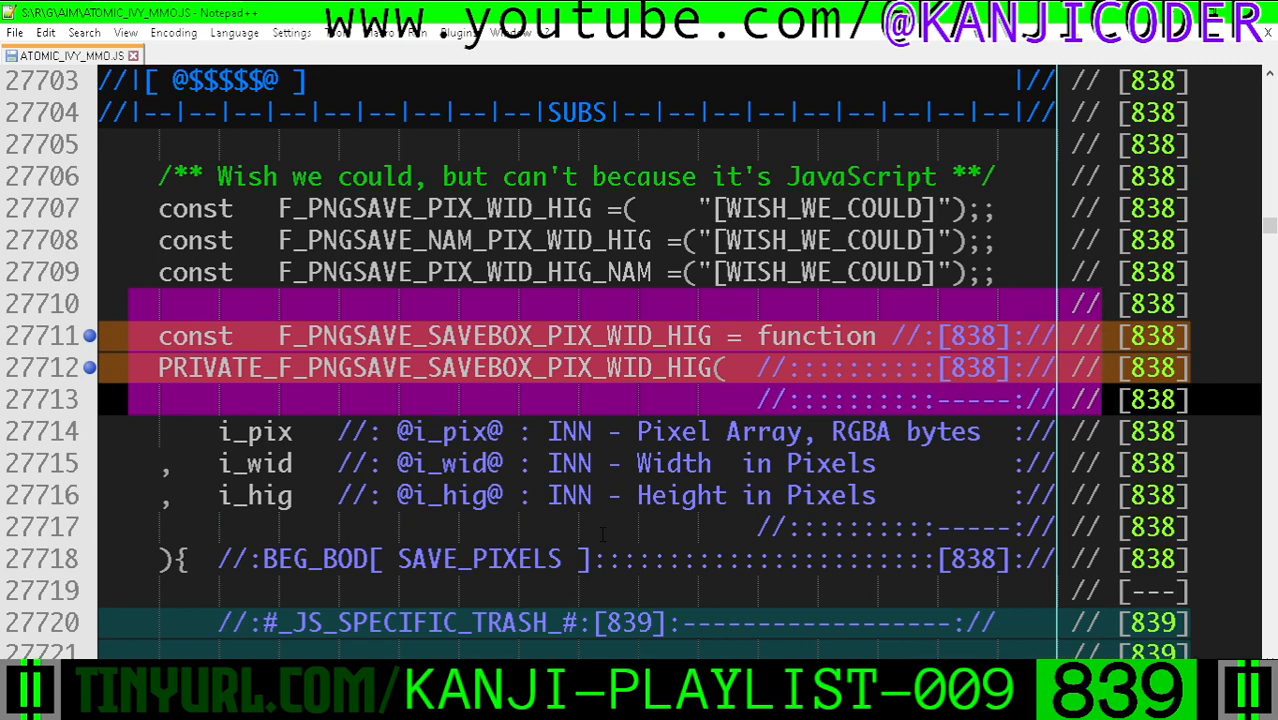
{"action": "scroll", "scroll_direction": "down", "scroll_amount": 3}
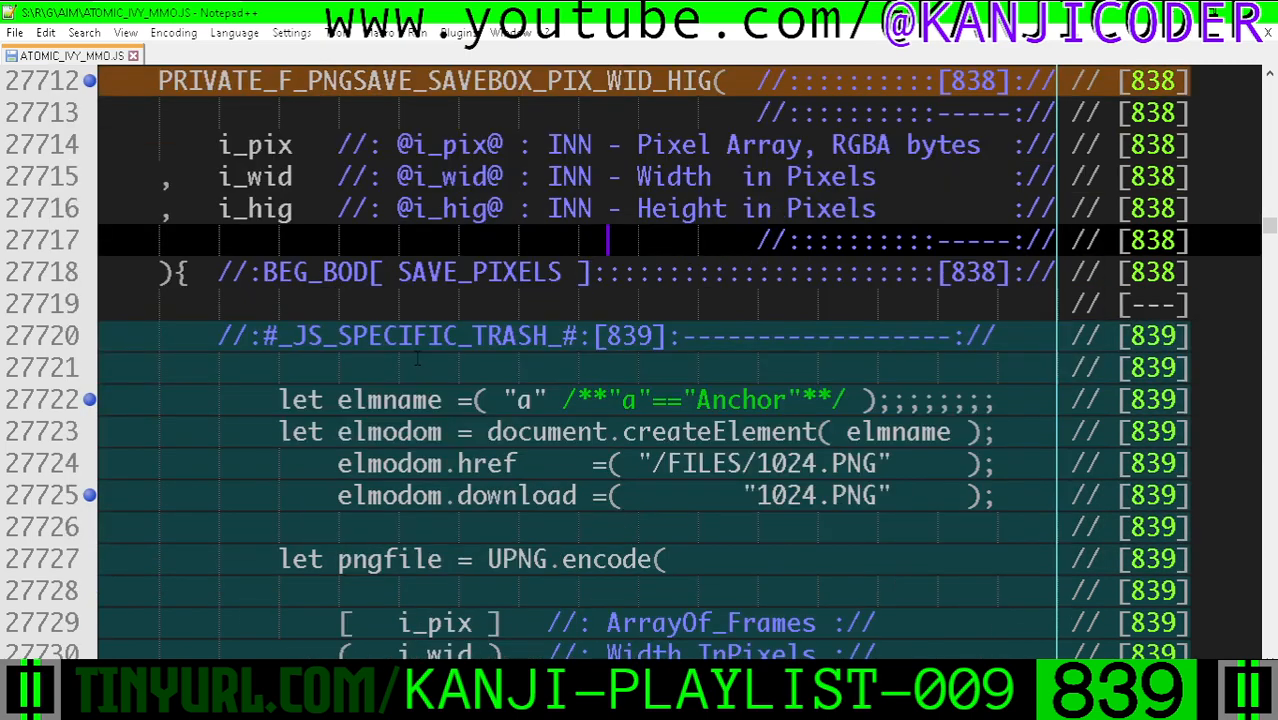
{"action": "scroll", "scroll_direction": "down", "scroll_amount": 3}
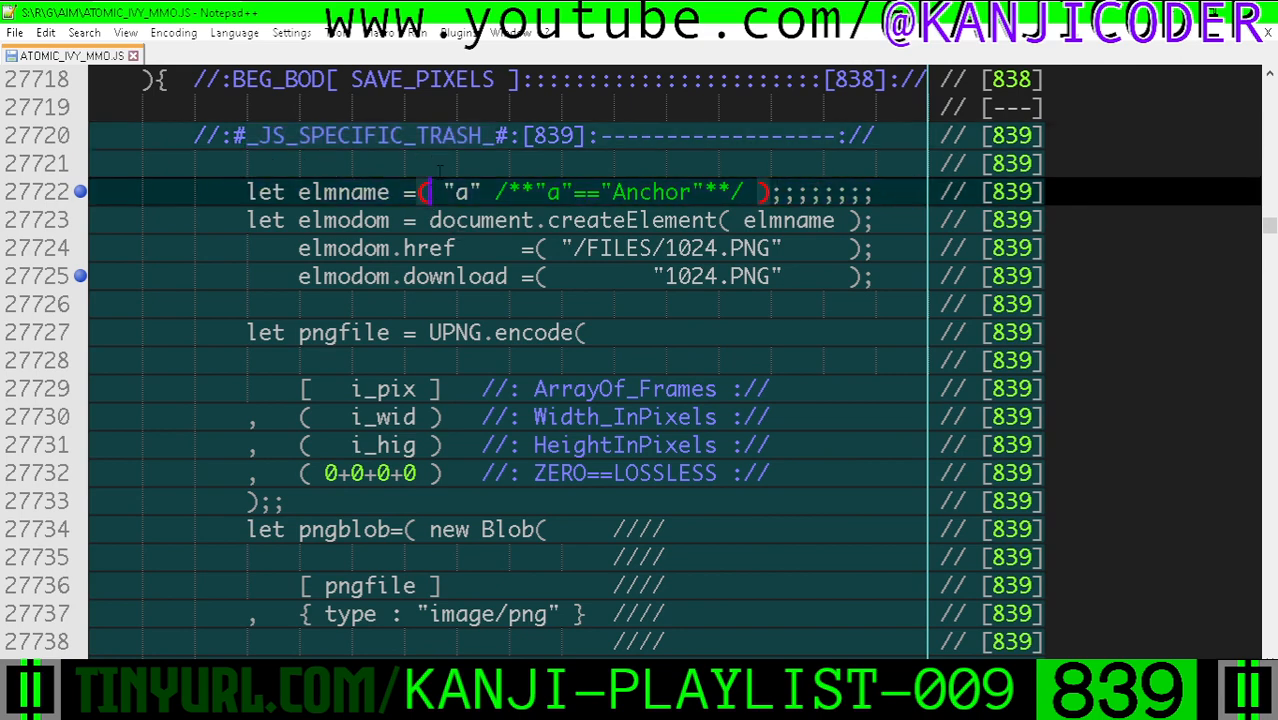
{"action": "double_click", "coordinate": [459, 192]}
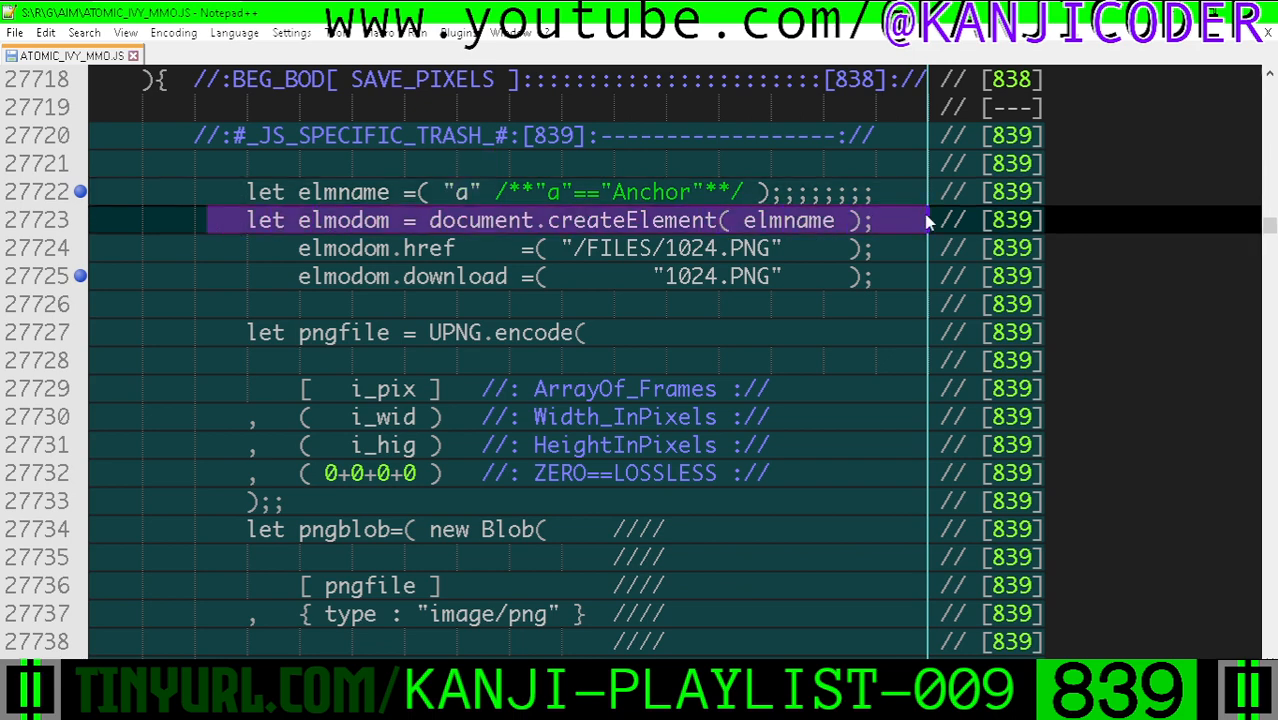
{"action": "double_click", "coordinate": [788, 220]}
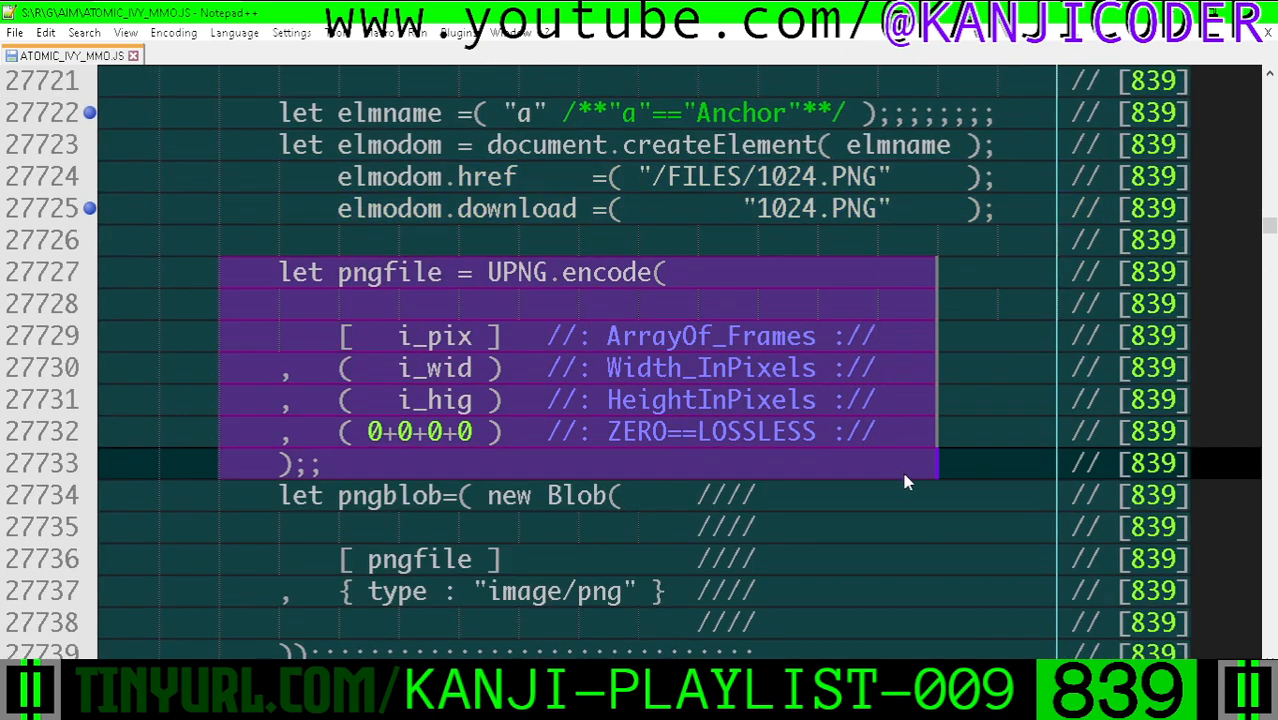
{"action": "mouse_move", "coordinate": [563, 407]}
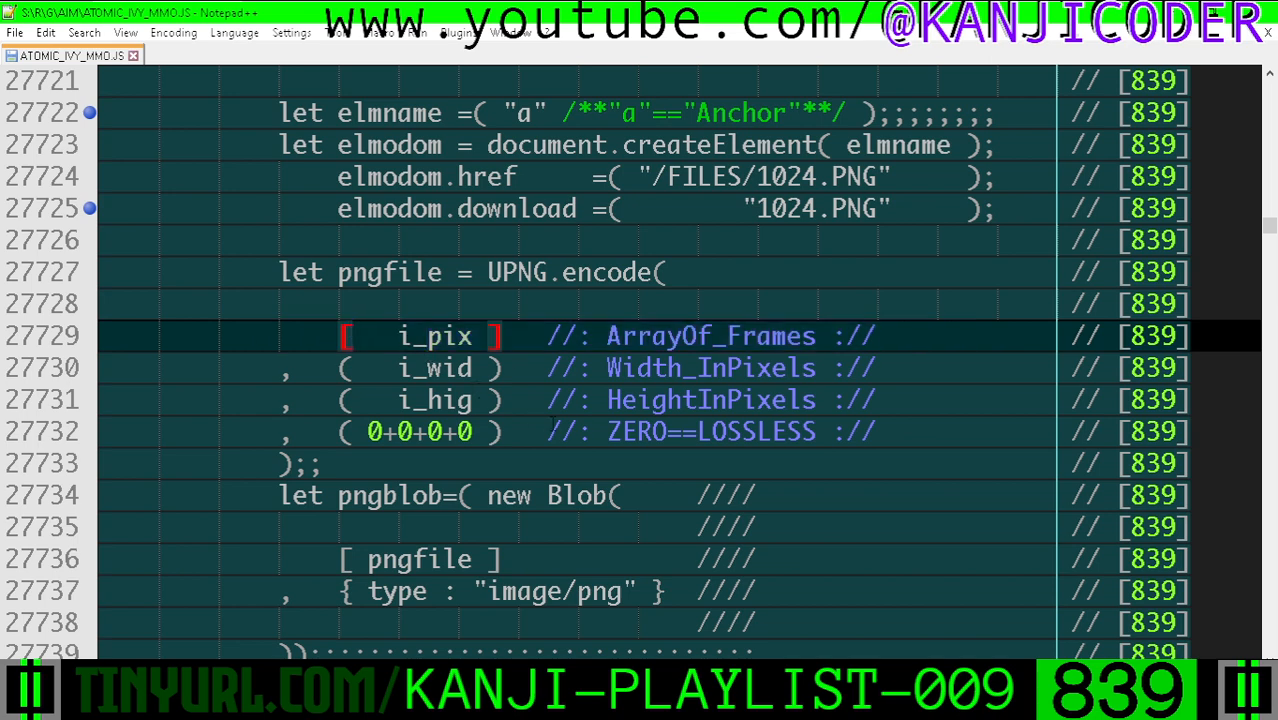
Step: Highlight the new Blob construction and its image/png type option
{"action": "scroll", "scroll_direction": "down", "scroll_amount": 3}
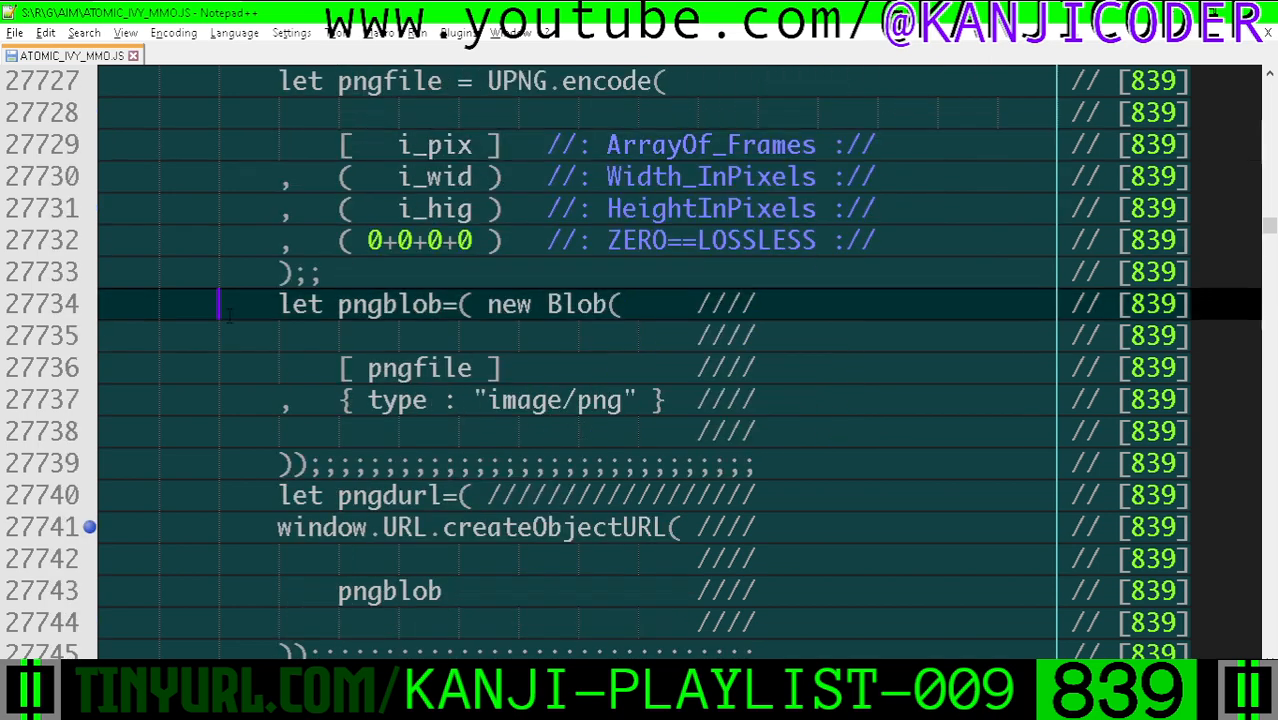
{"action": "left_click_drag", "start_coordinate": [217, 304], "coordinate": [826, 495]}
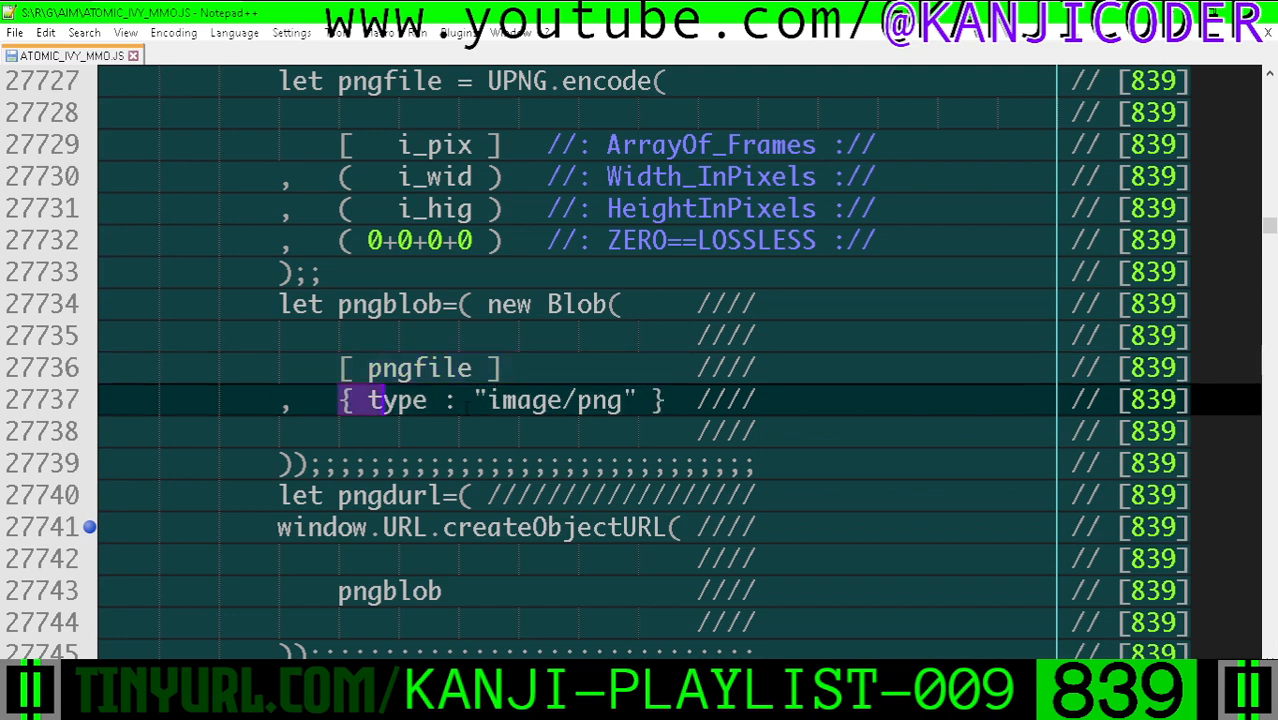
{"action": "double_click", "coordinate": [500, 399]}
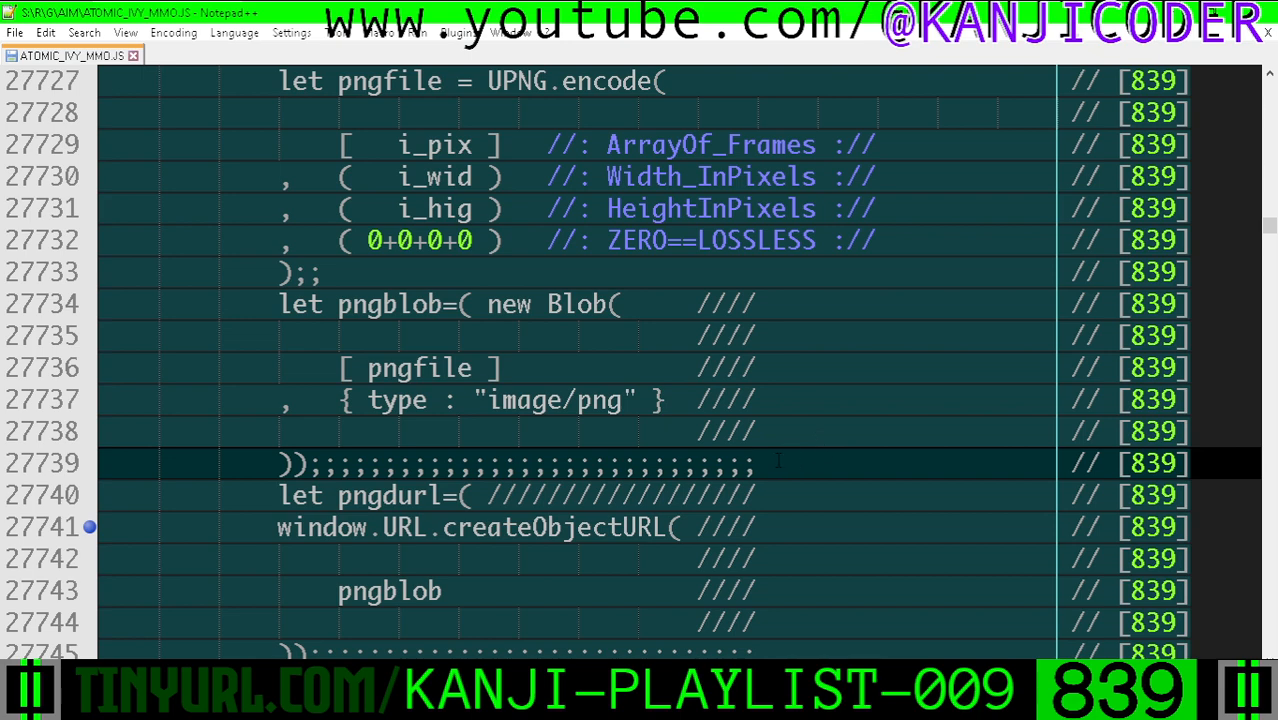
Step: Highlight pngdurl, the pngblob argument to createObjectURL, and the elmodom.click() line
{"action": "scroll", "scroll_direction": "down", "scroll_amount": 3}
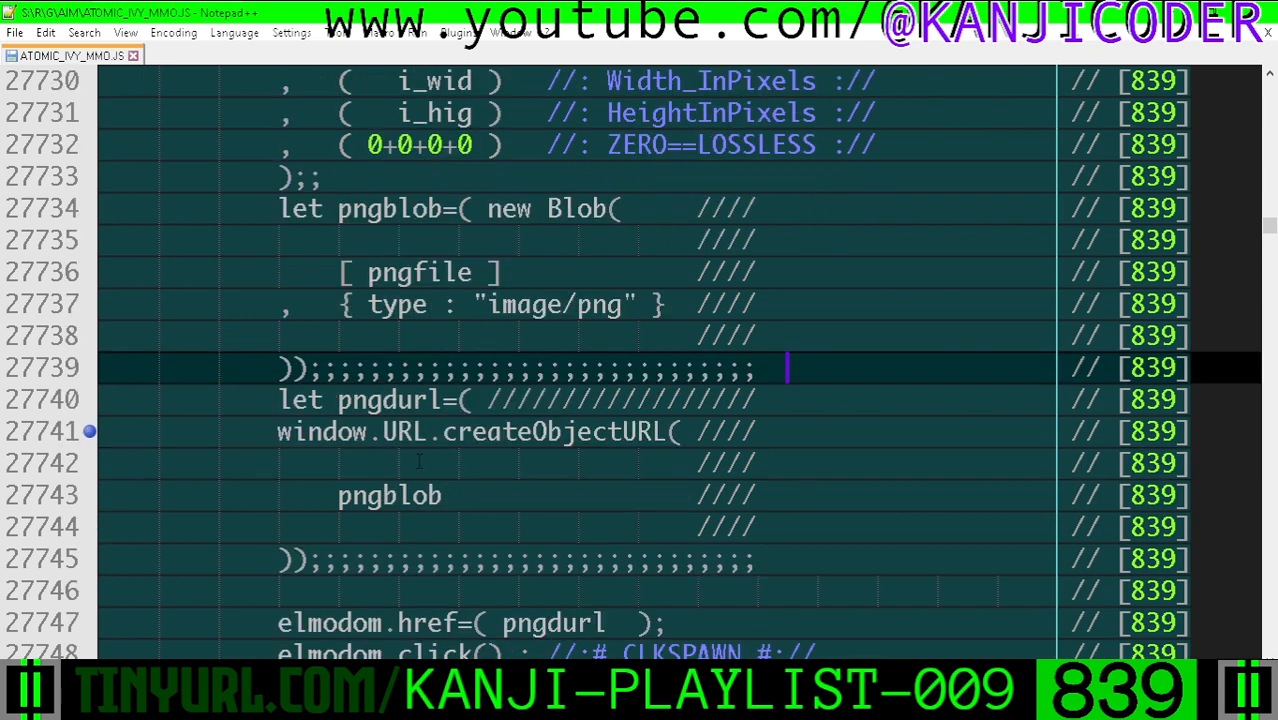
{"action": "double_click", "coordinate": [389, 399]}
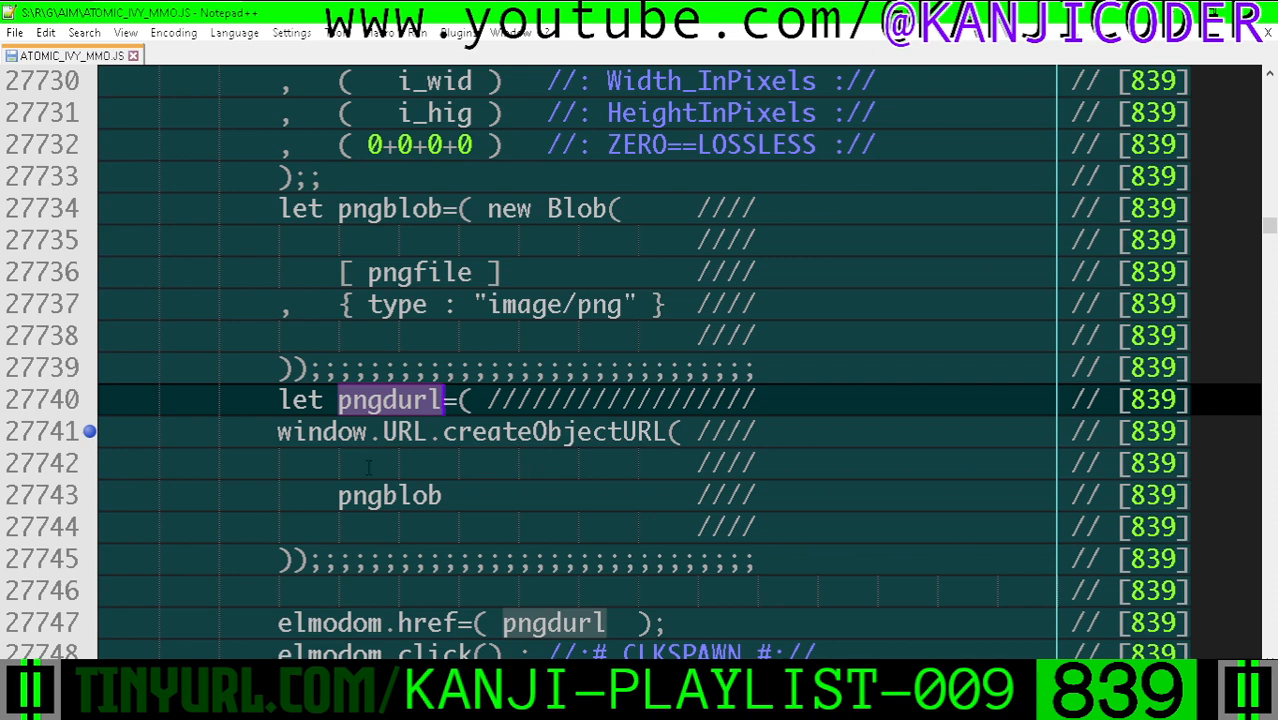
{"action": "double_click", "coordinate": [555, 431]}
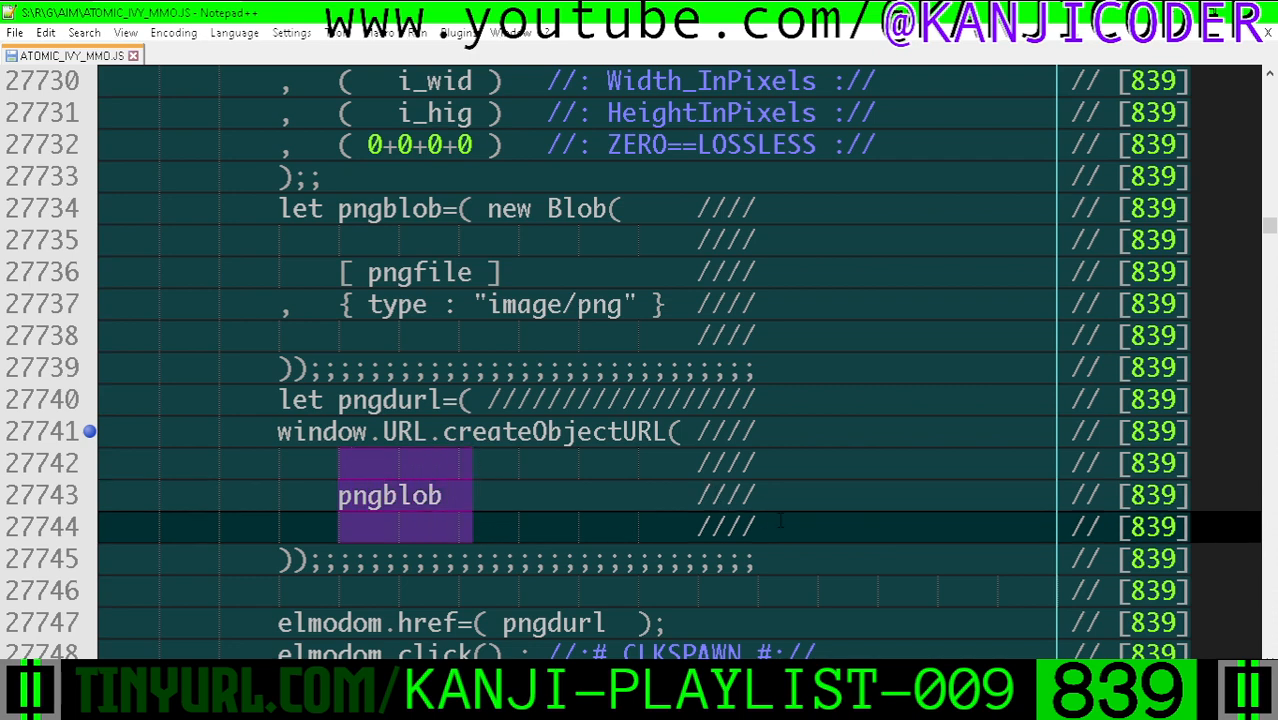
{"action": "scroll", "scroll_direction": "down", "scroll_amount": 3}
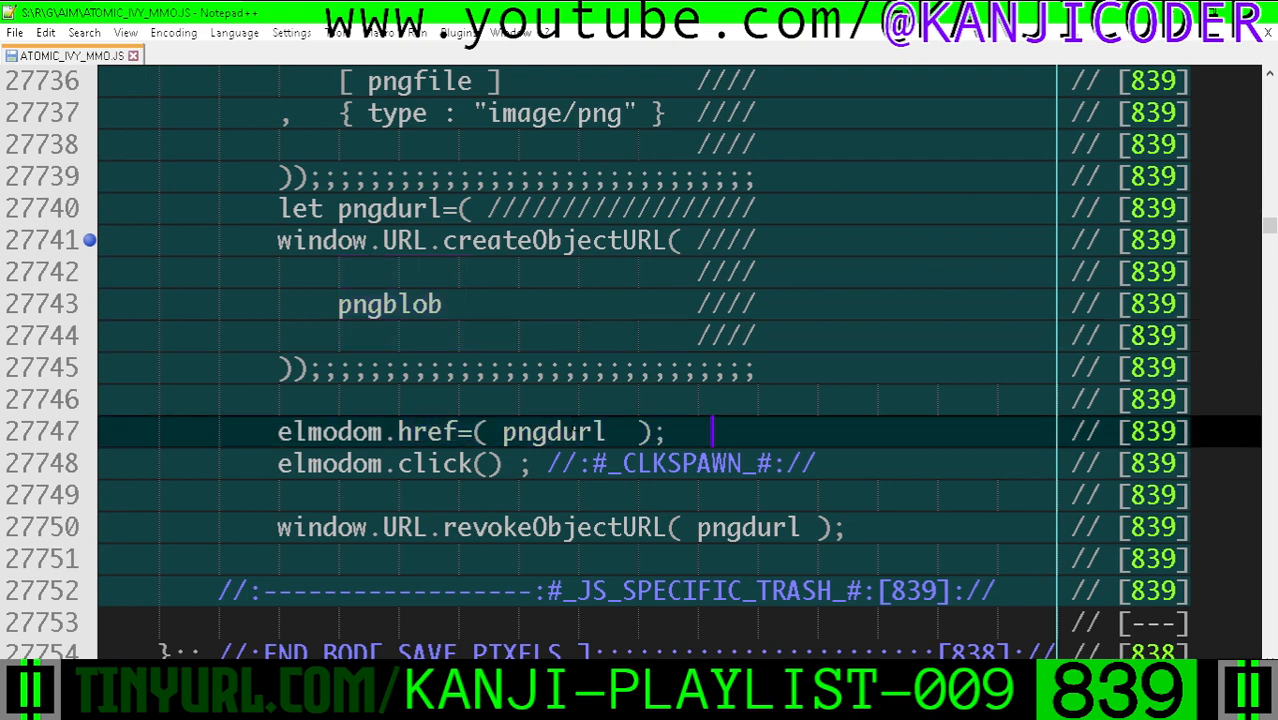
{"action": "double_click", "coordinate": [553, 431]}
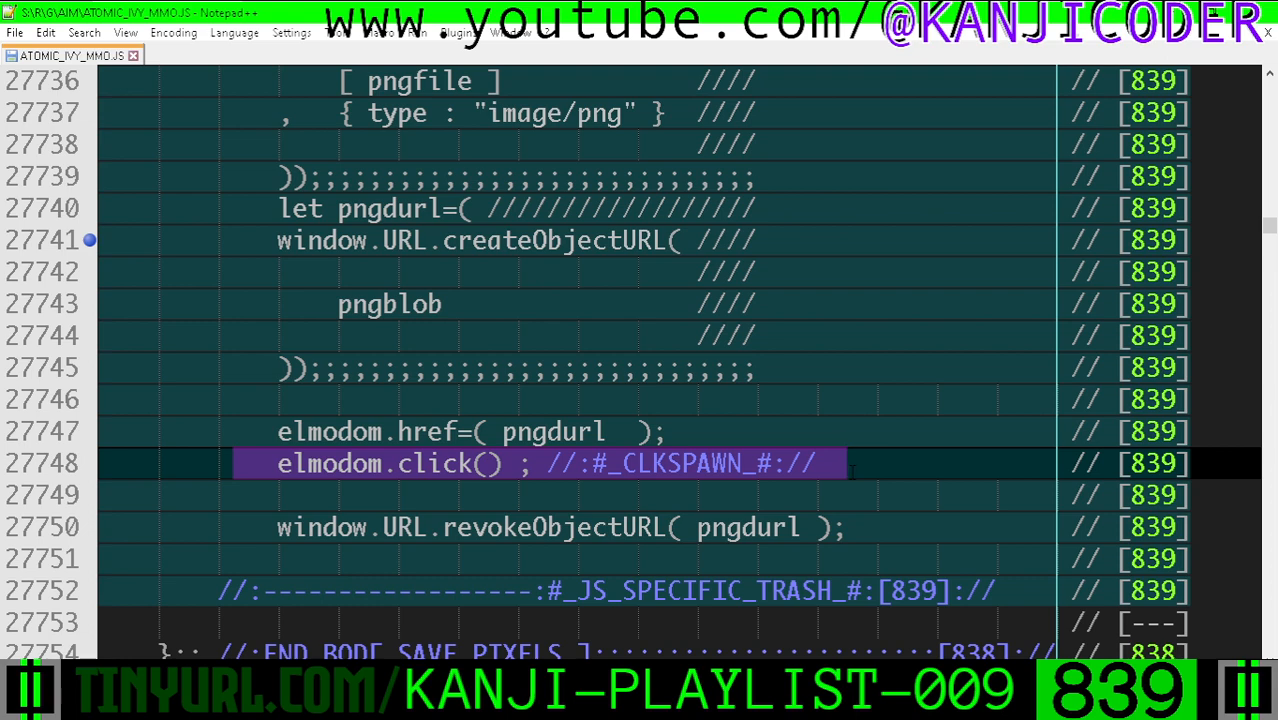
{"action": "mouse_move", "coordinate": [820, 455]}
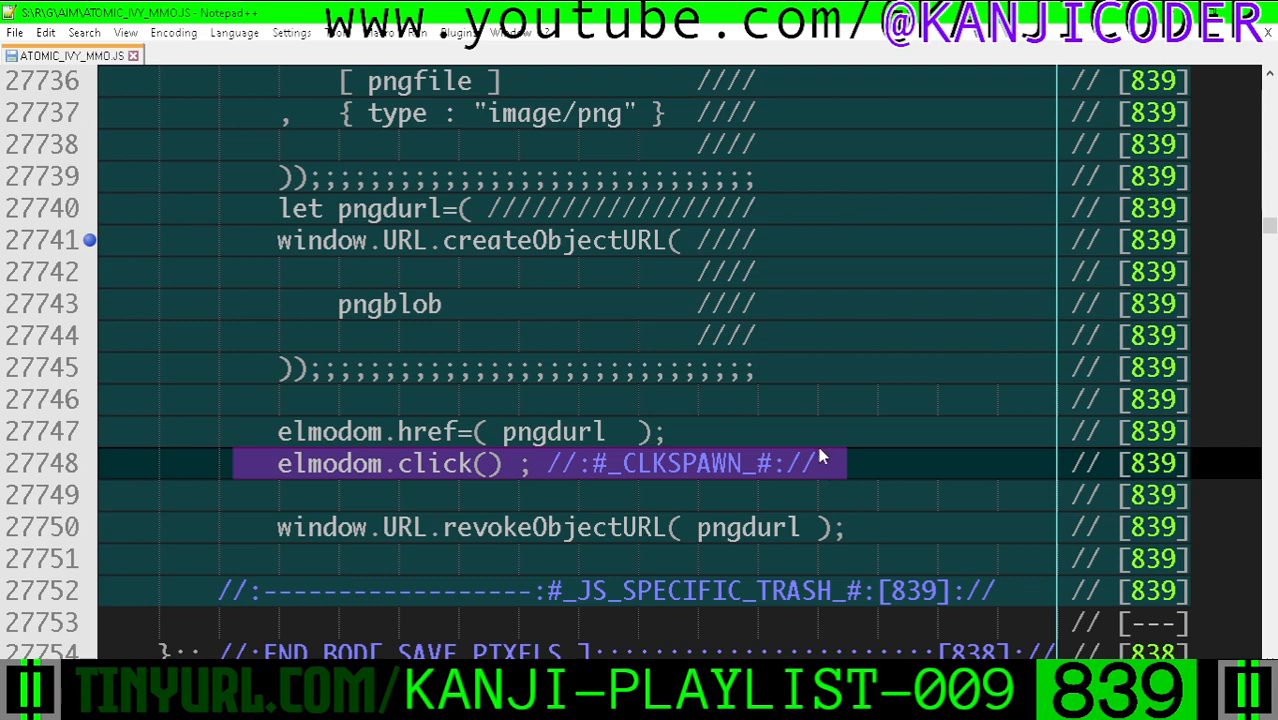
Step: Highlight and clear the revokeObjectURL call, then highlight the header's 10-minute playlist link
{"action": "scroll", "scroll_direction": "down", "scroll_amount": 3}
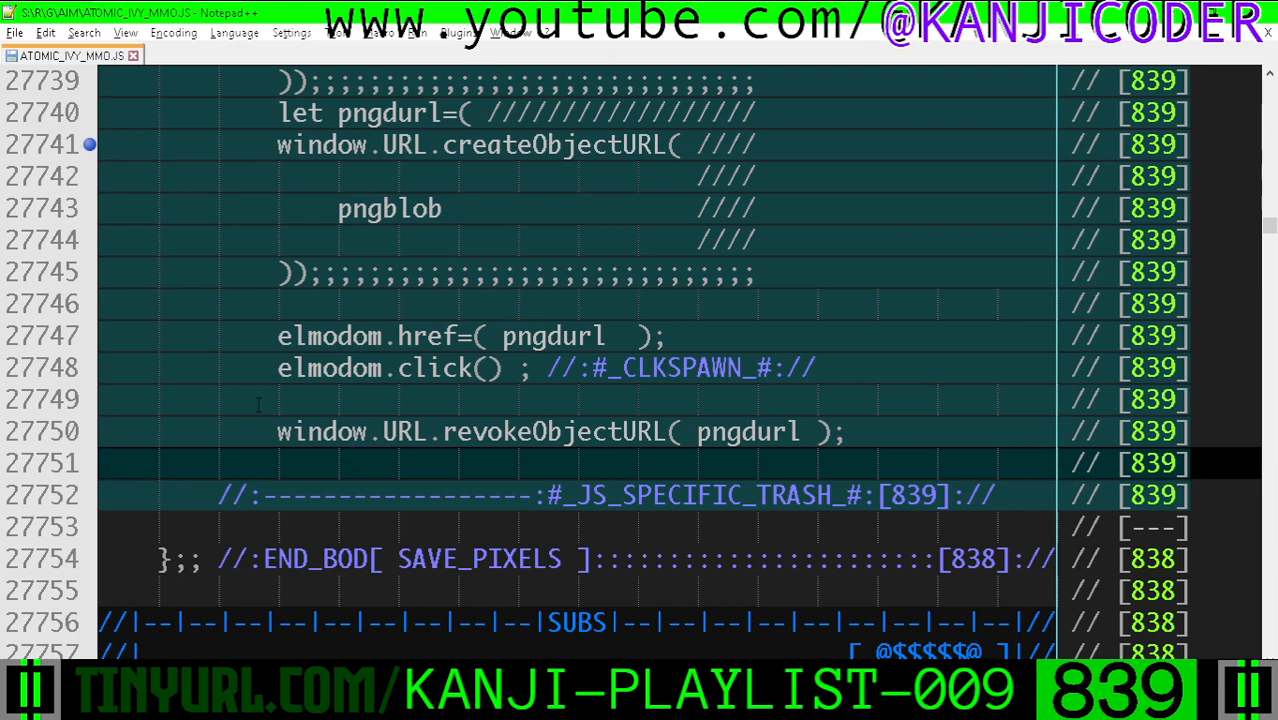
{"action": "left_click_drag", "start_coordinate": [278, 399], "coordinate": [940, 463]}
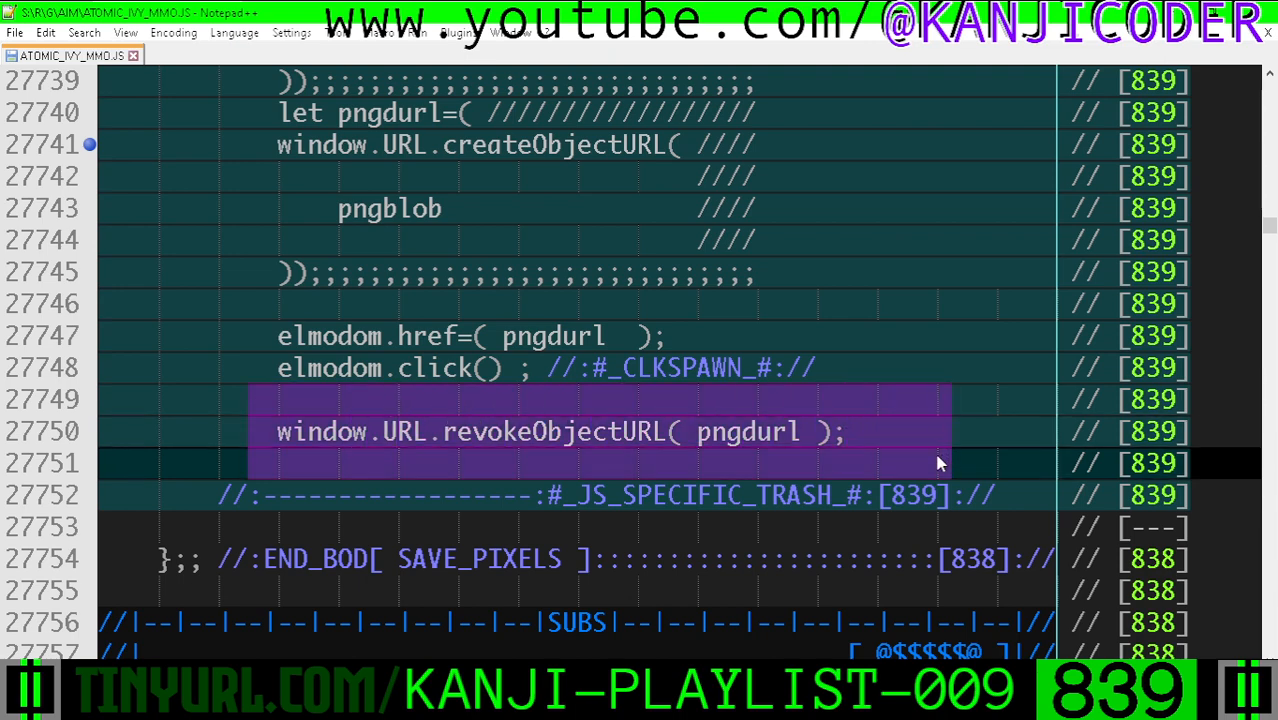
{"action": "double_click", "coordinate": [747, 431]}
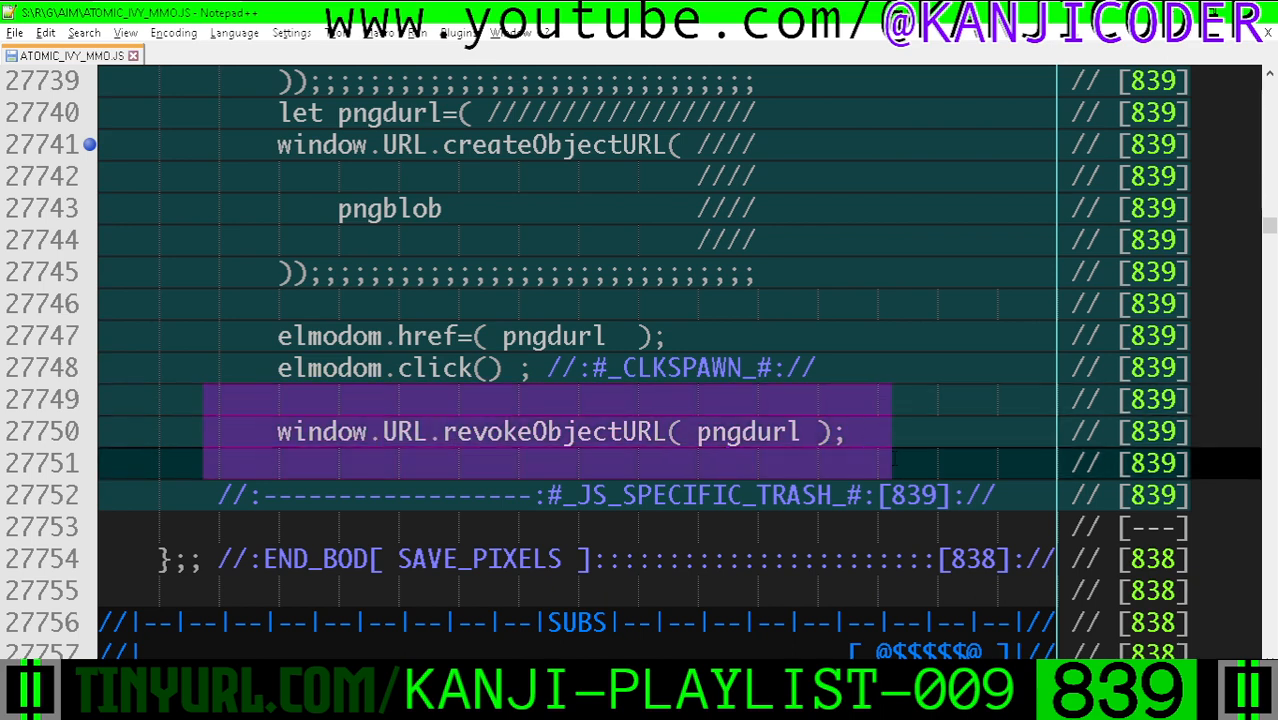
{"action": "left_click", "coordinate": [935, 462]}
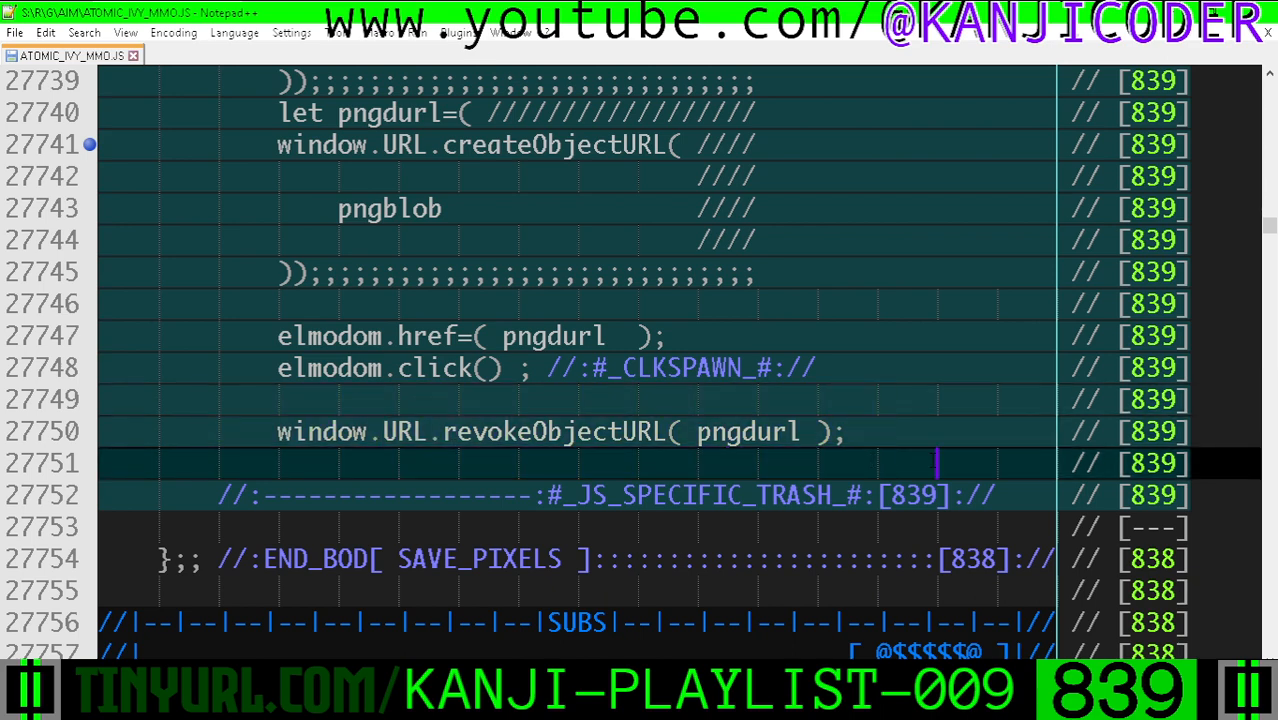
{"action": "scroll", "scroll_direction": "down", "scroll_amount": 3}
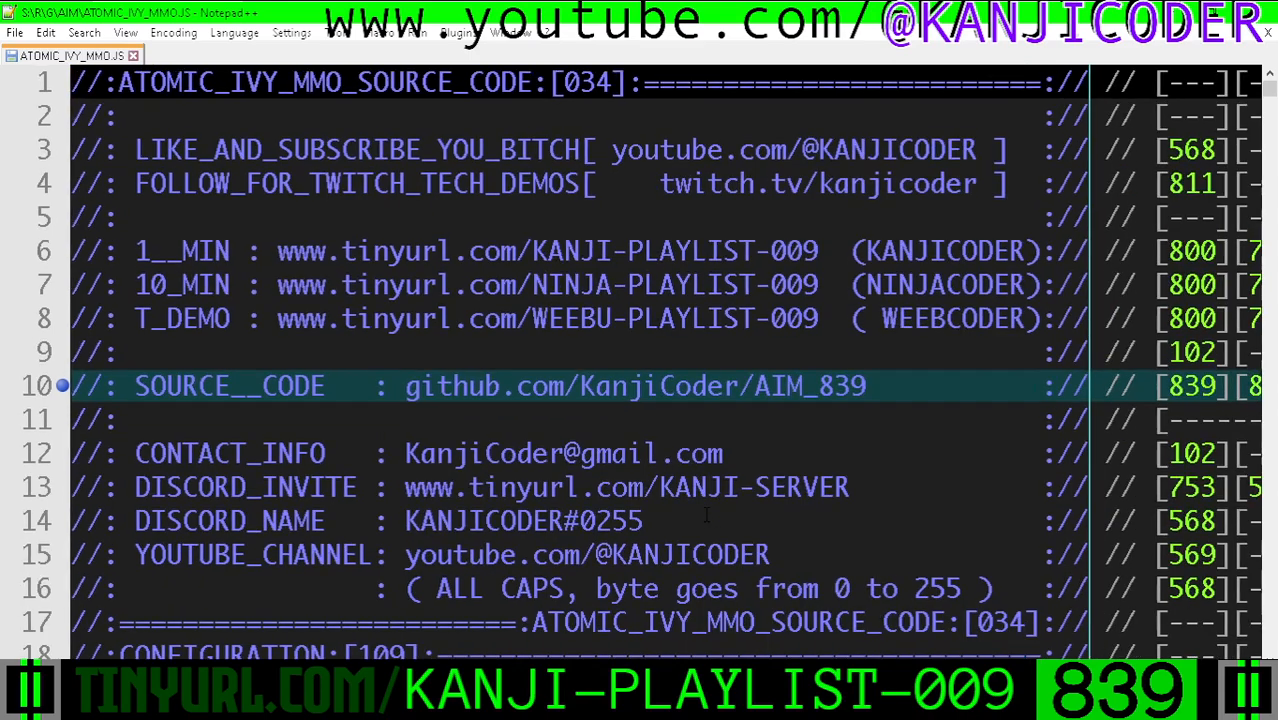
{"action": "double_click", "coordinate": [545, 284]}
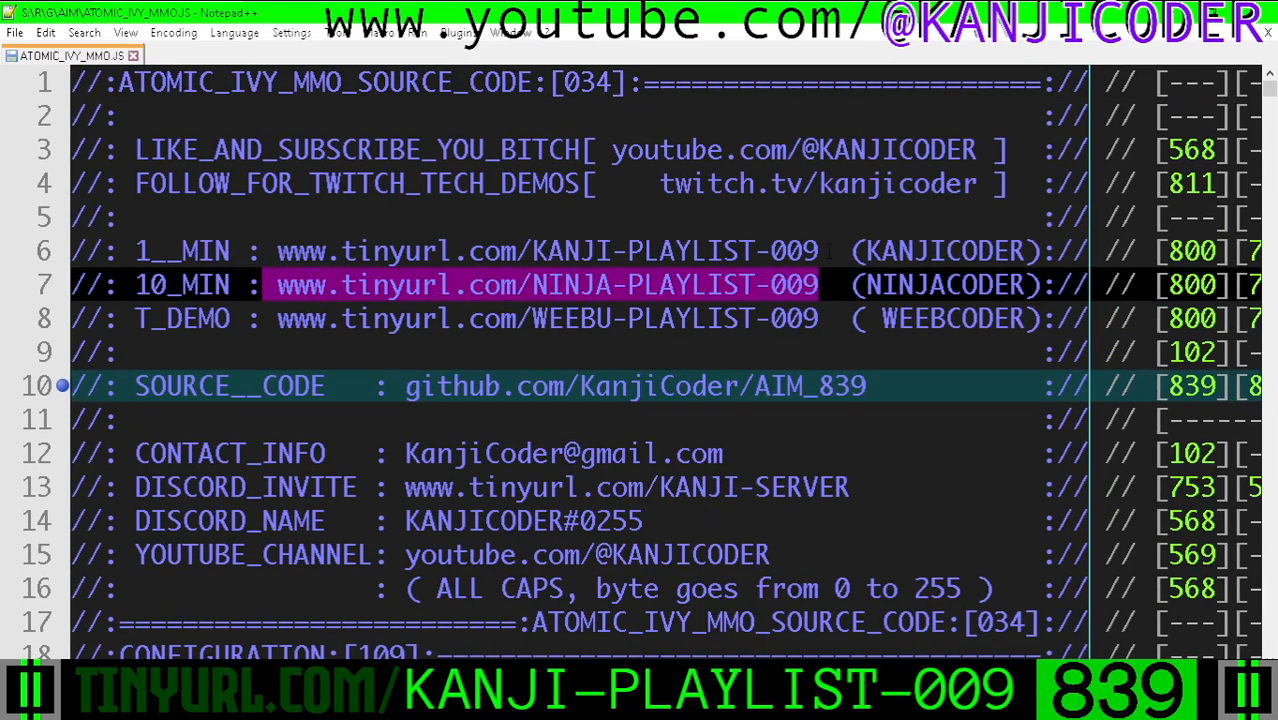